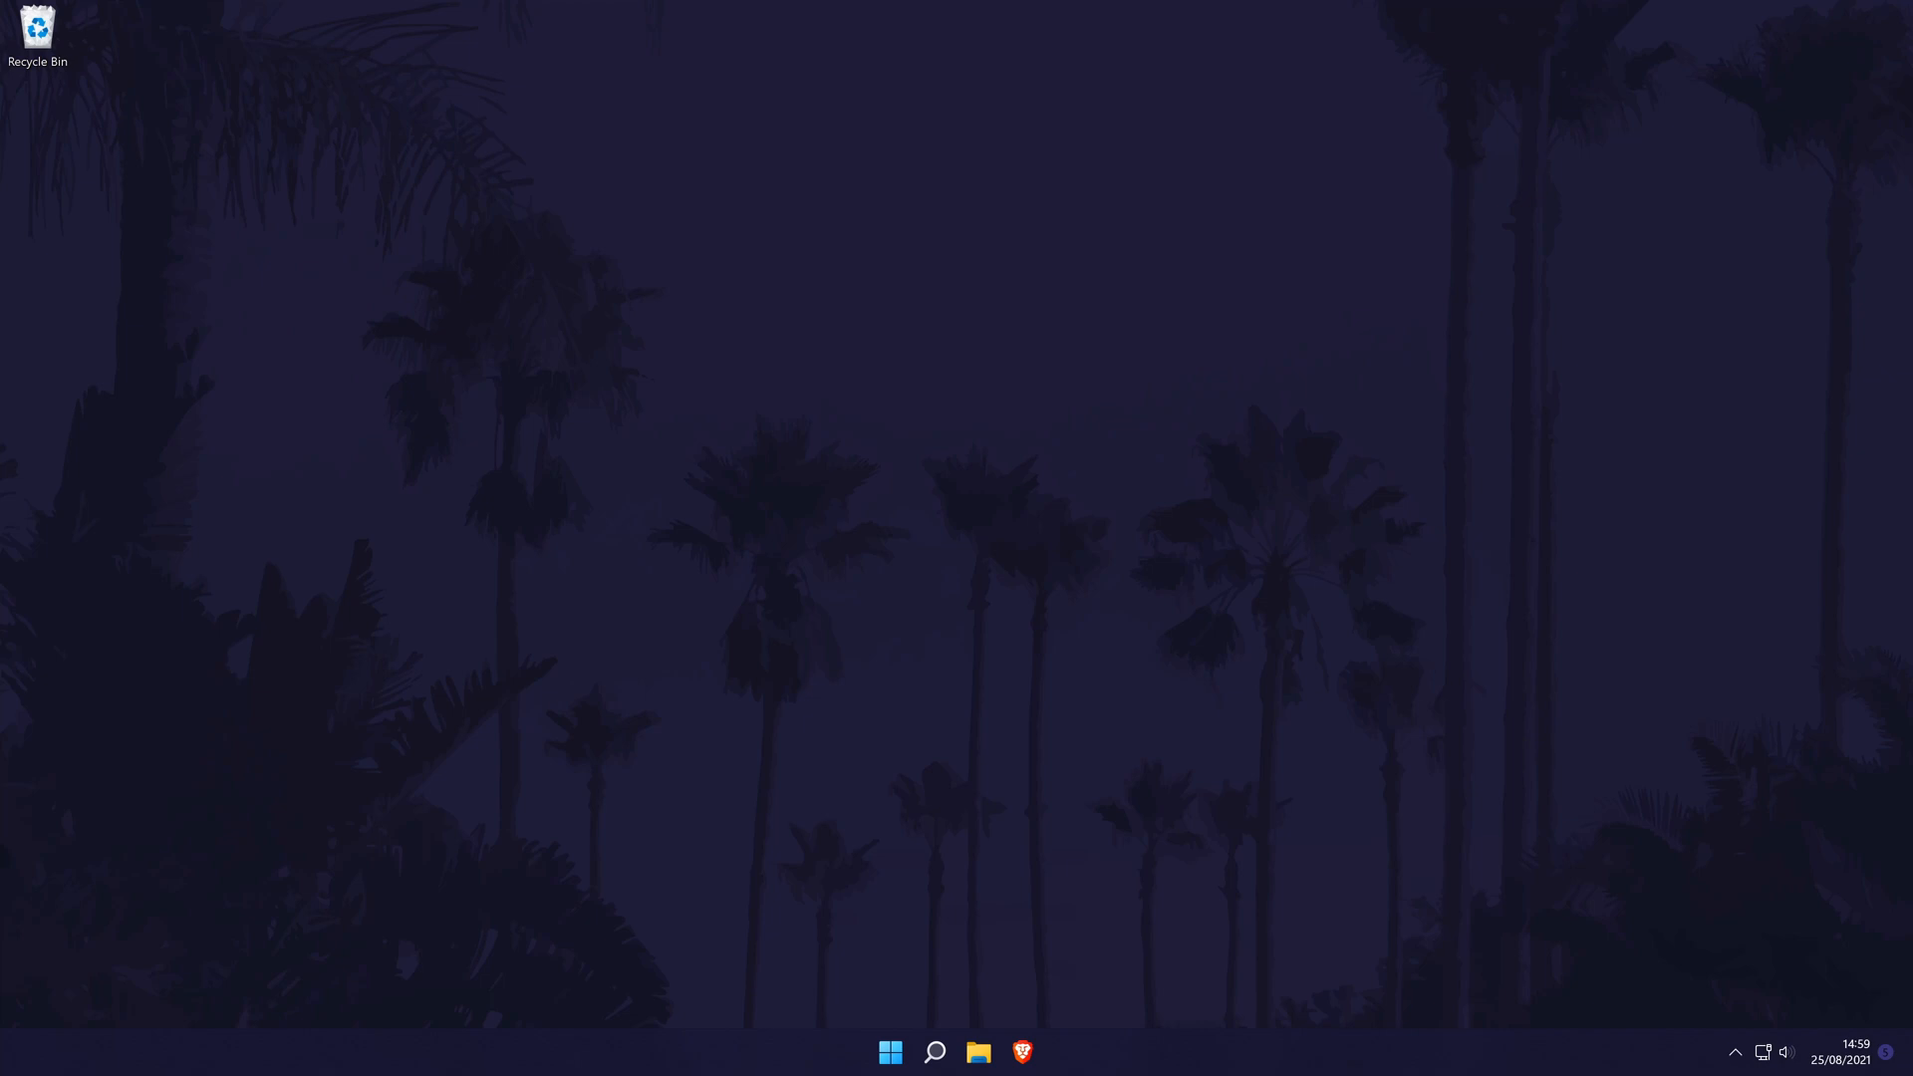
pyautogui.moveTo(949, 1037)
pyautogui.write('settin')
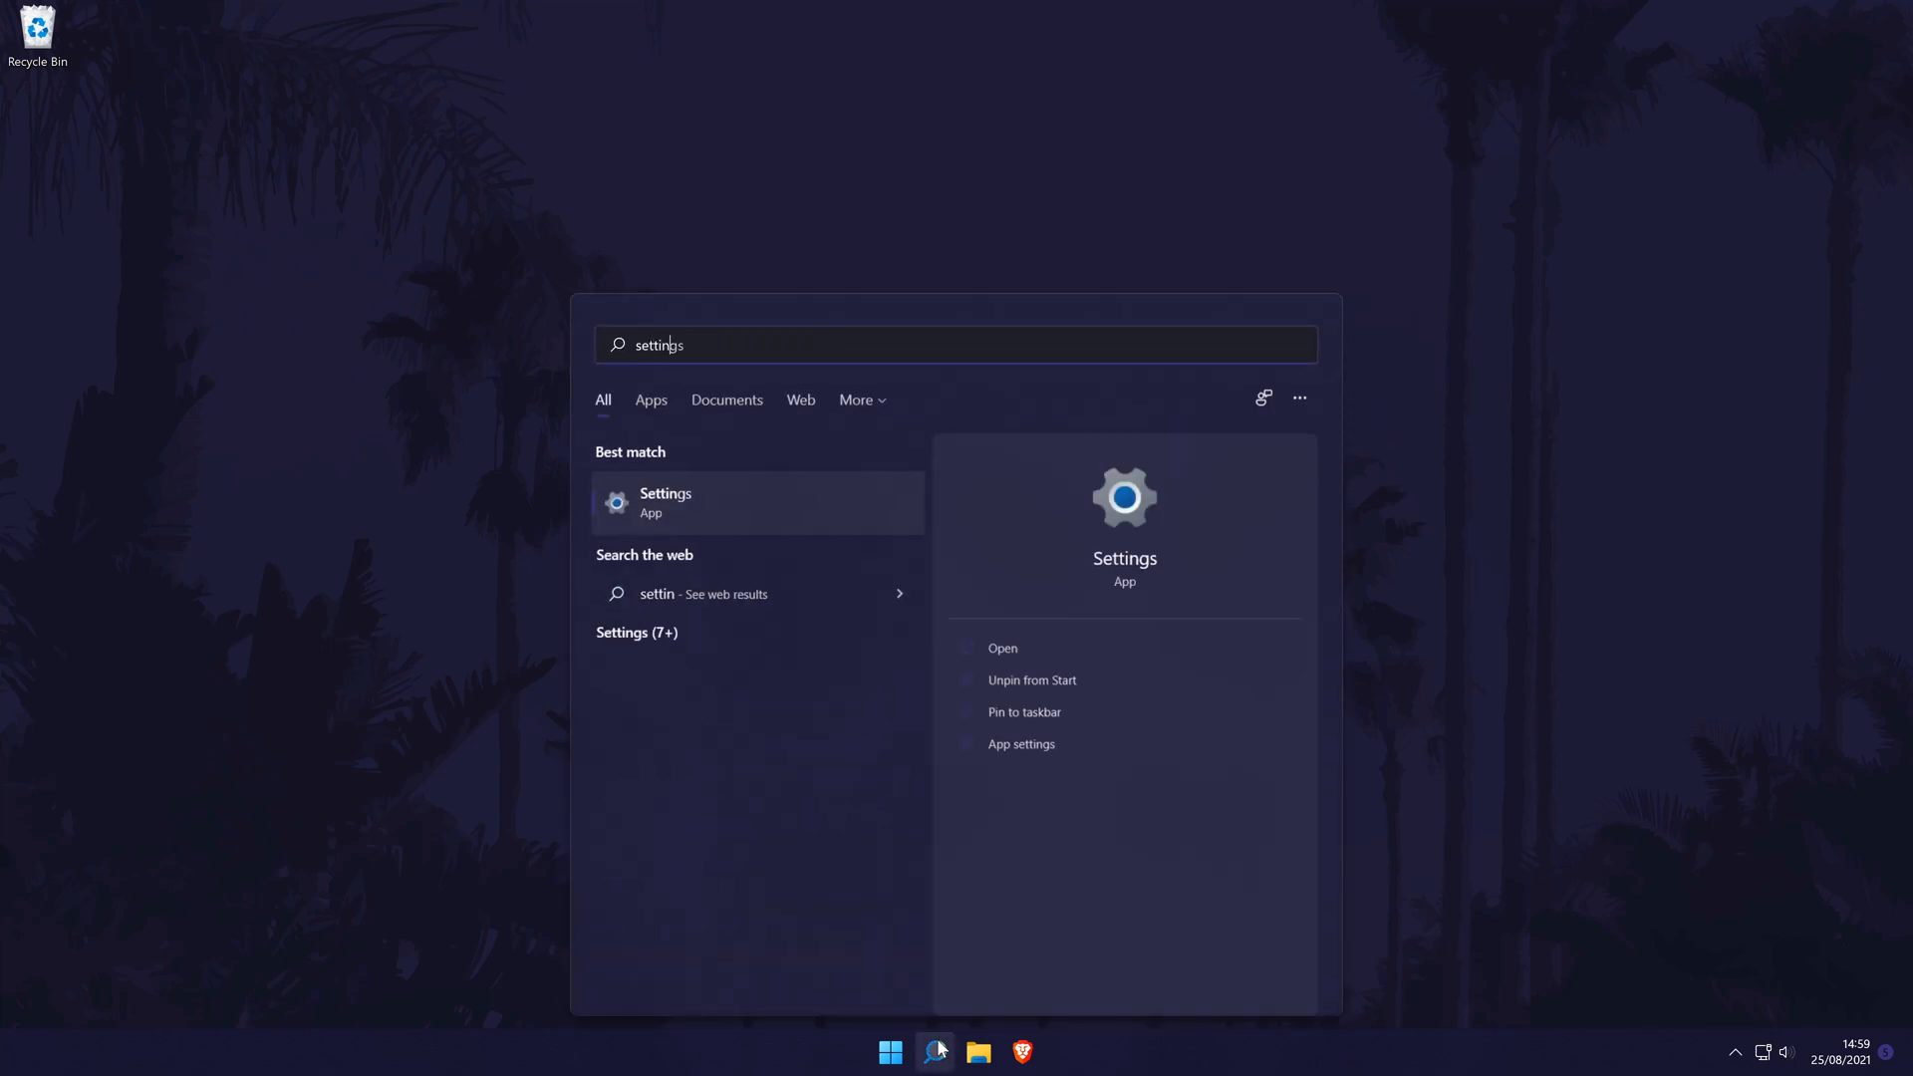
# Search Windows for 'settings' to bring up the Settings app.
pyautogui.write('gs')
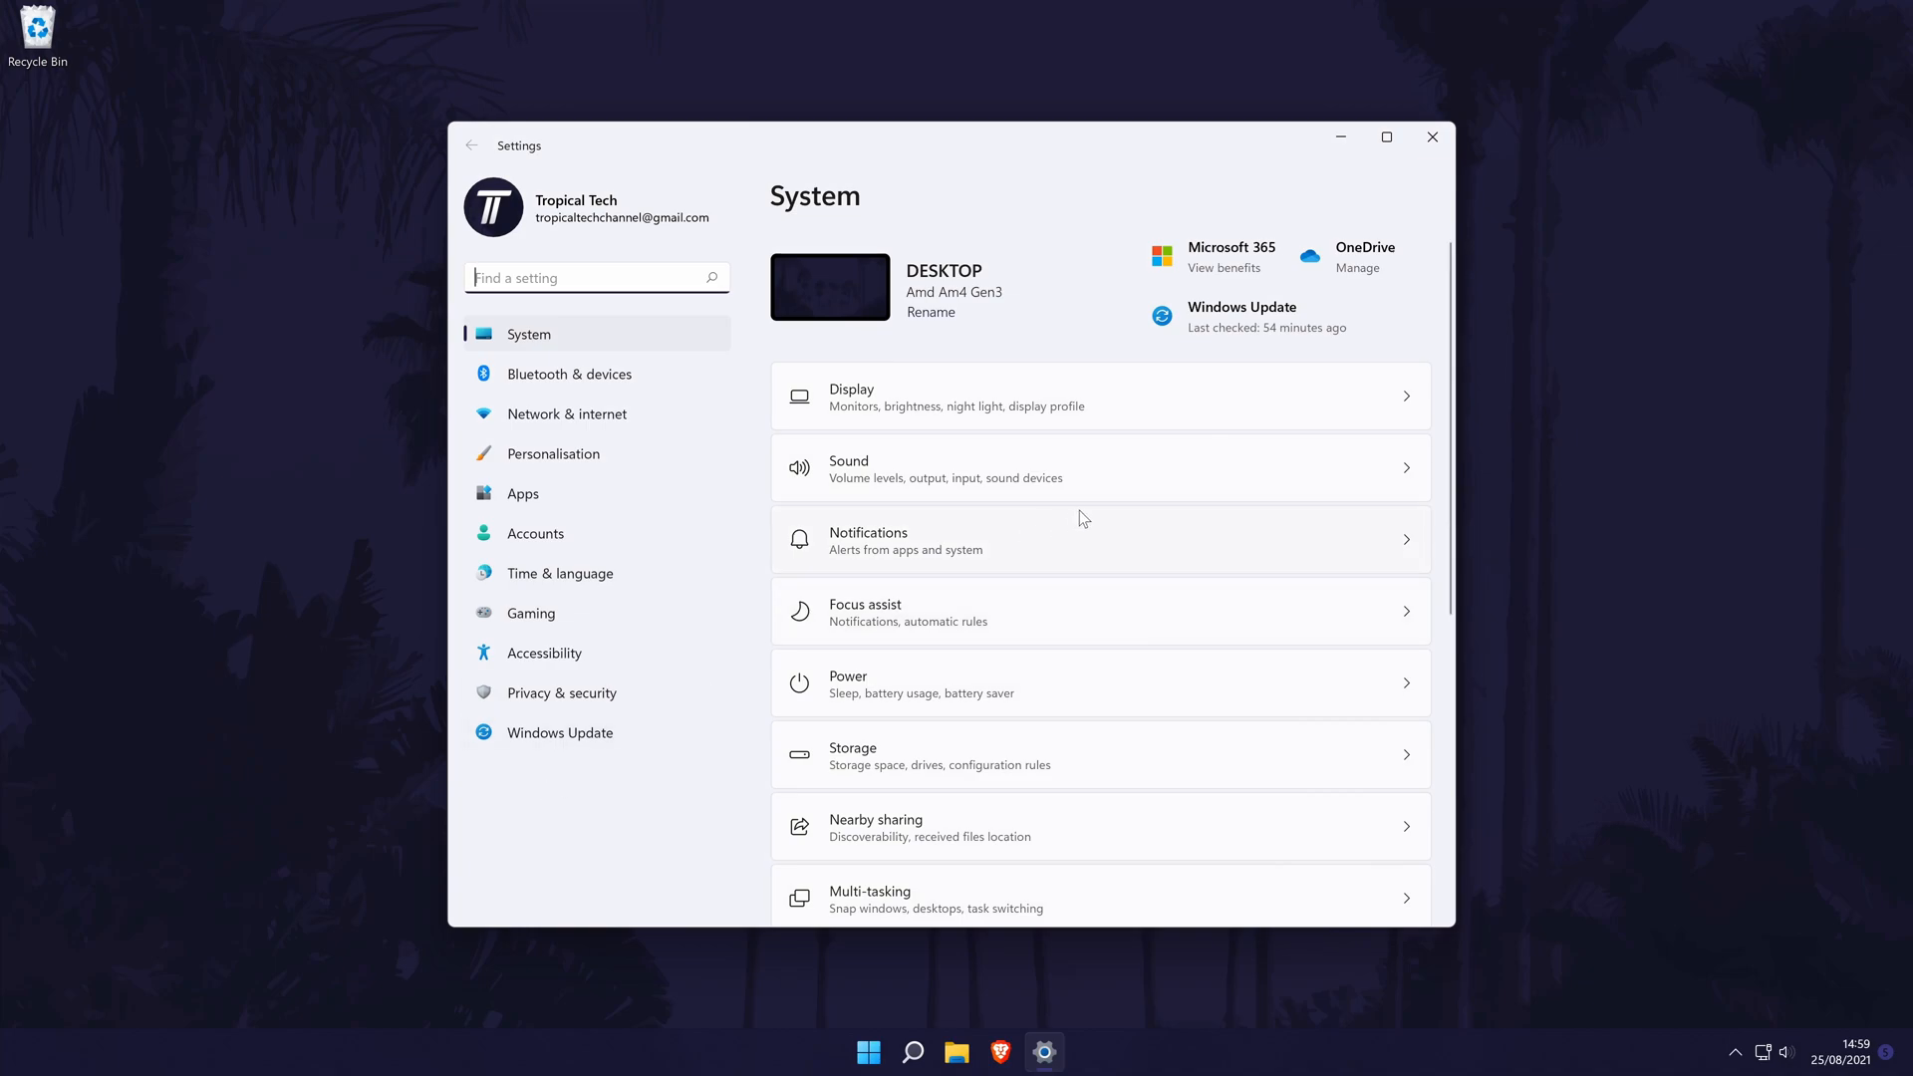
# Scroll the System page to its end so the About entry is visible.
pyautogui.scroll(-3)
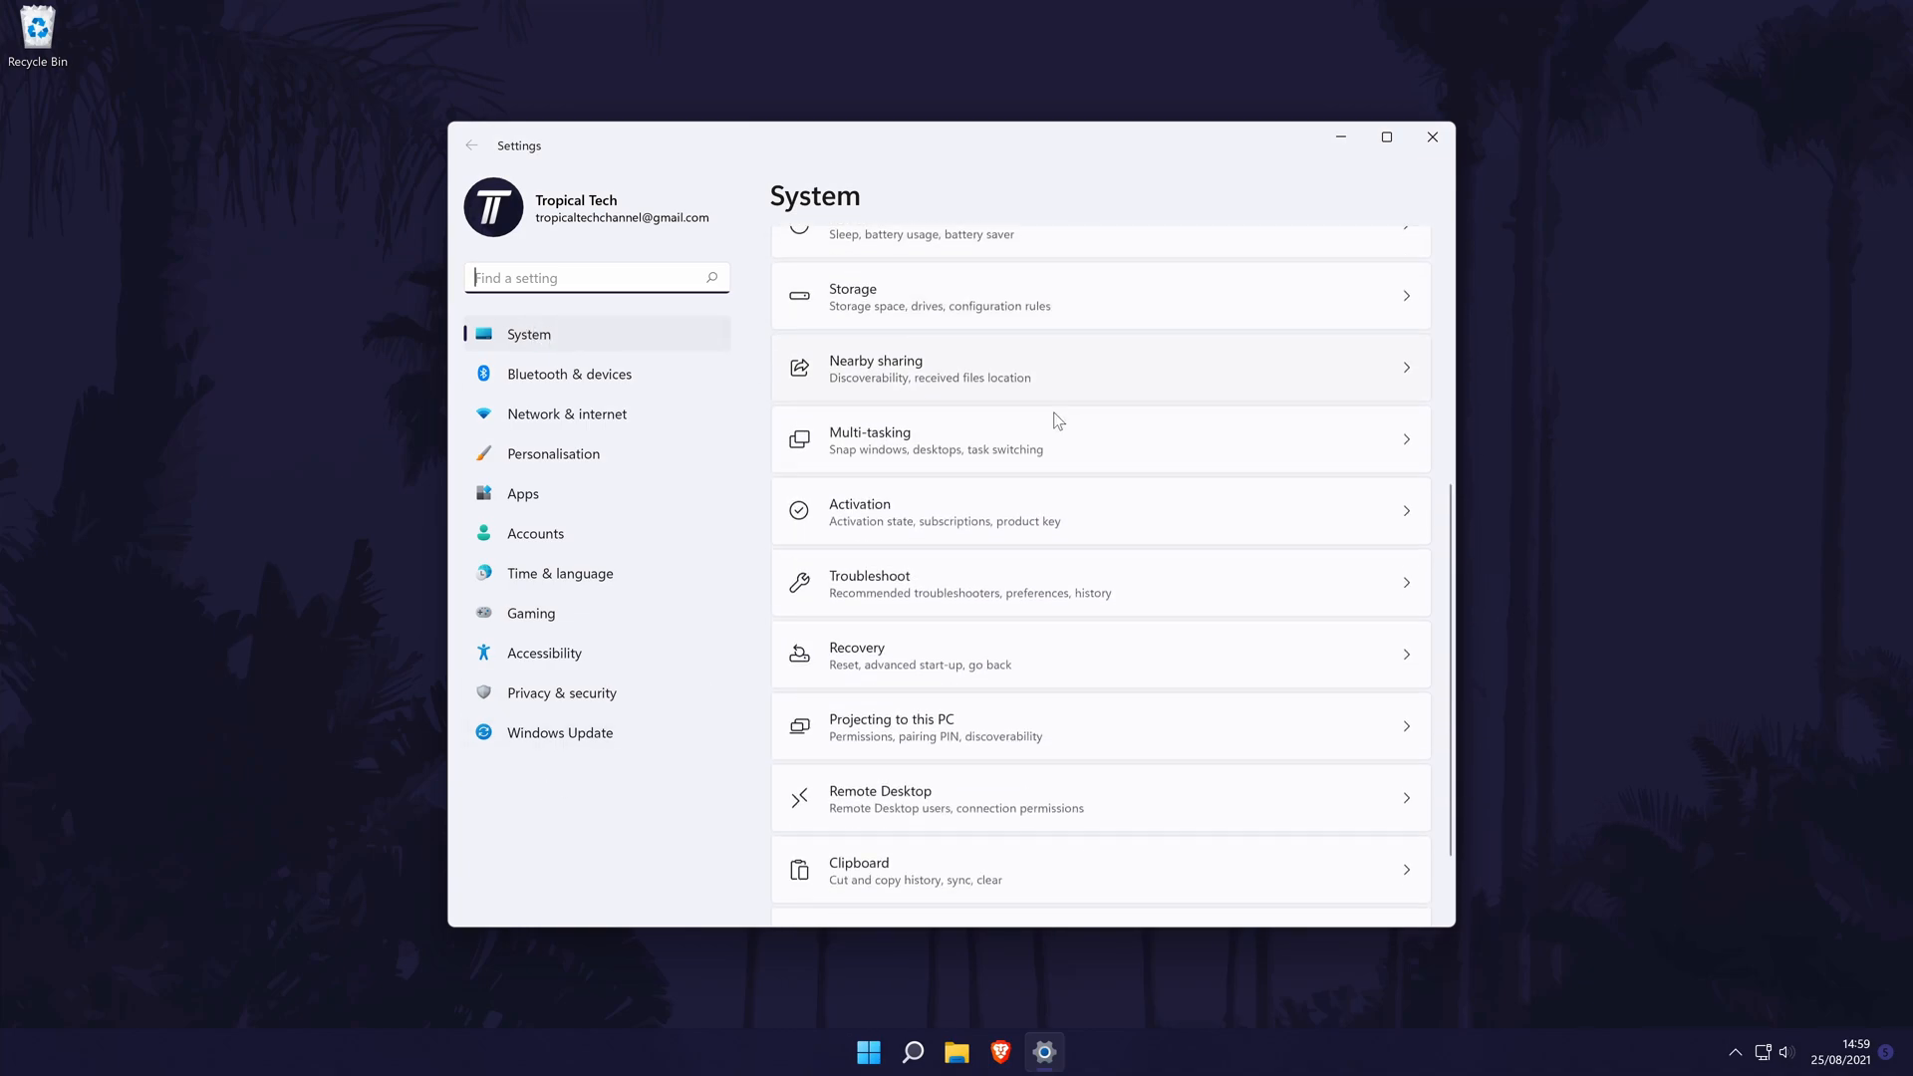
pyautogui.scroll(-3)
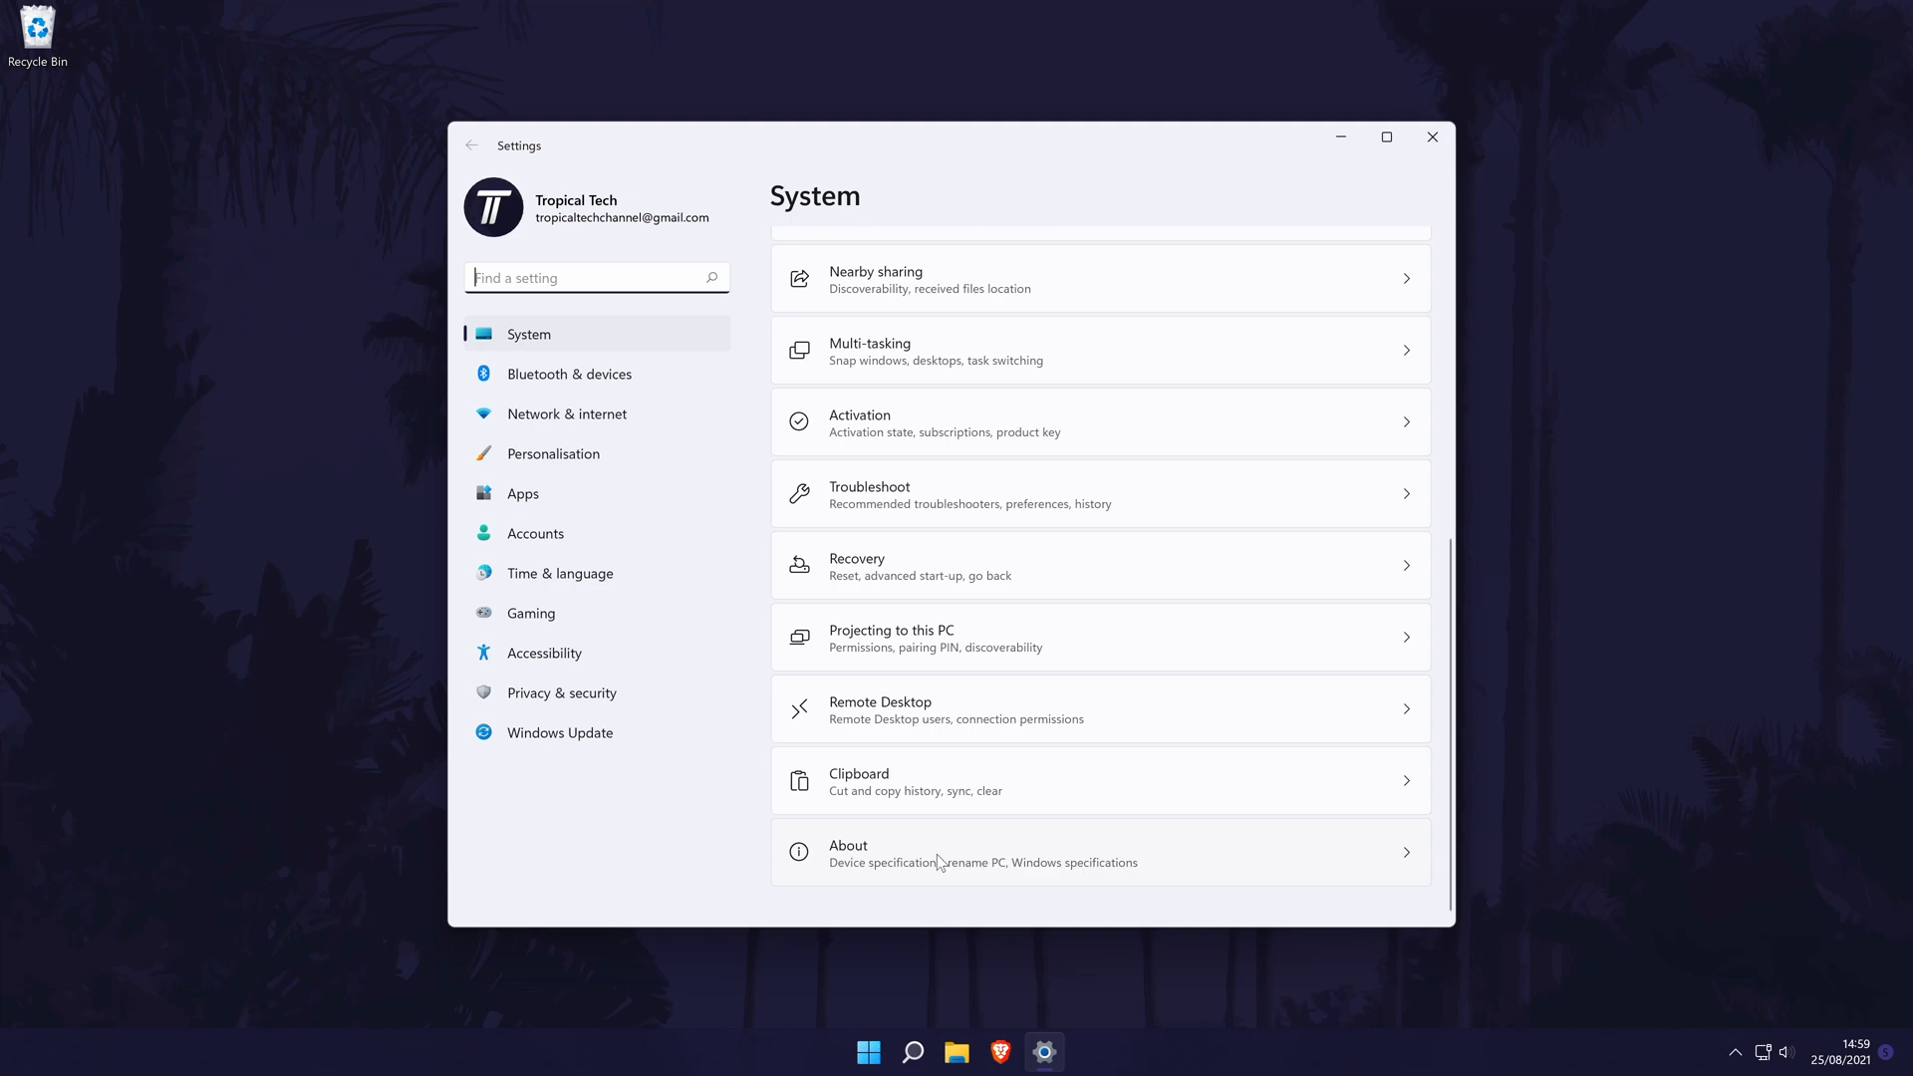
pyautogui.moveTo(1268, 874)
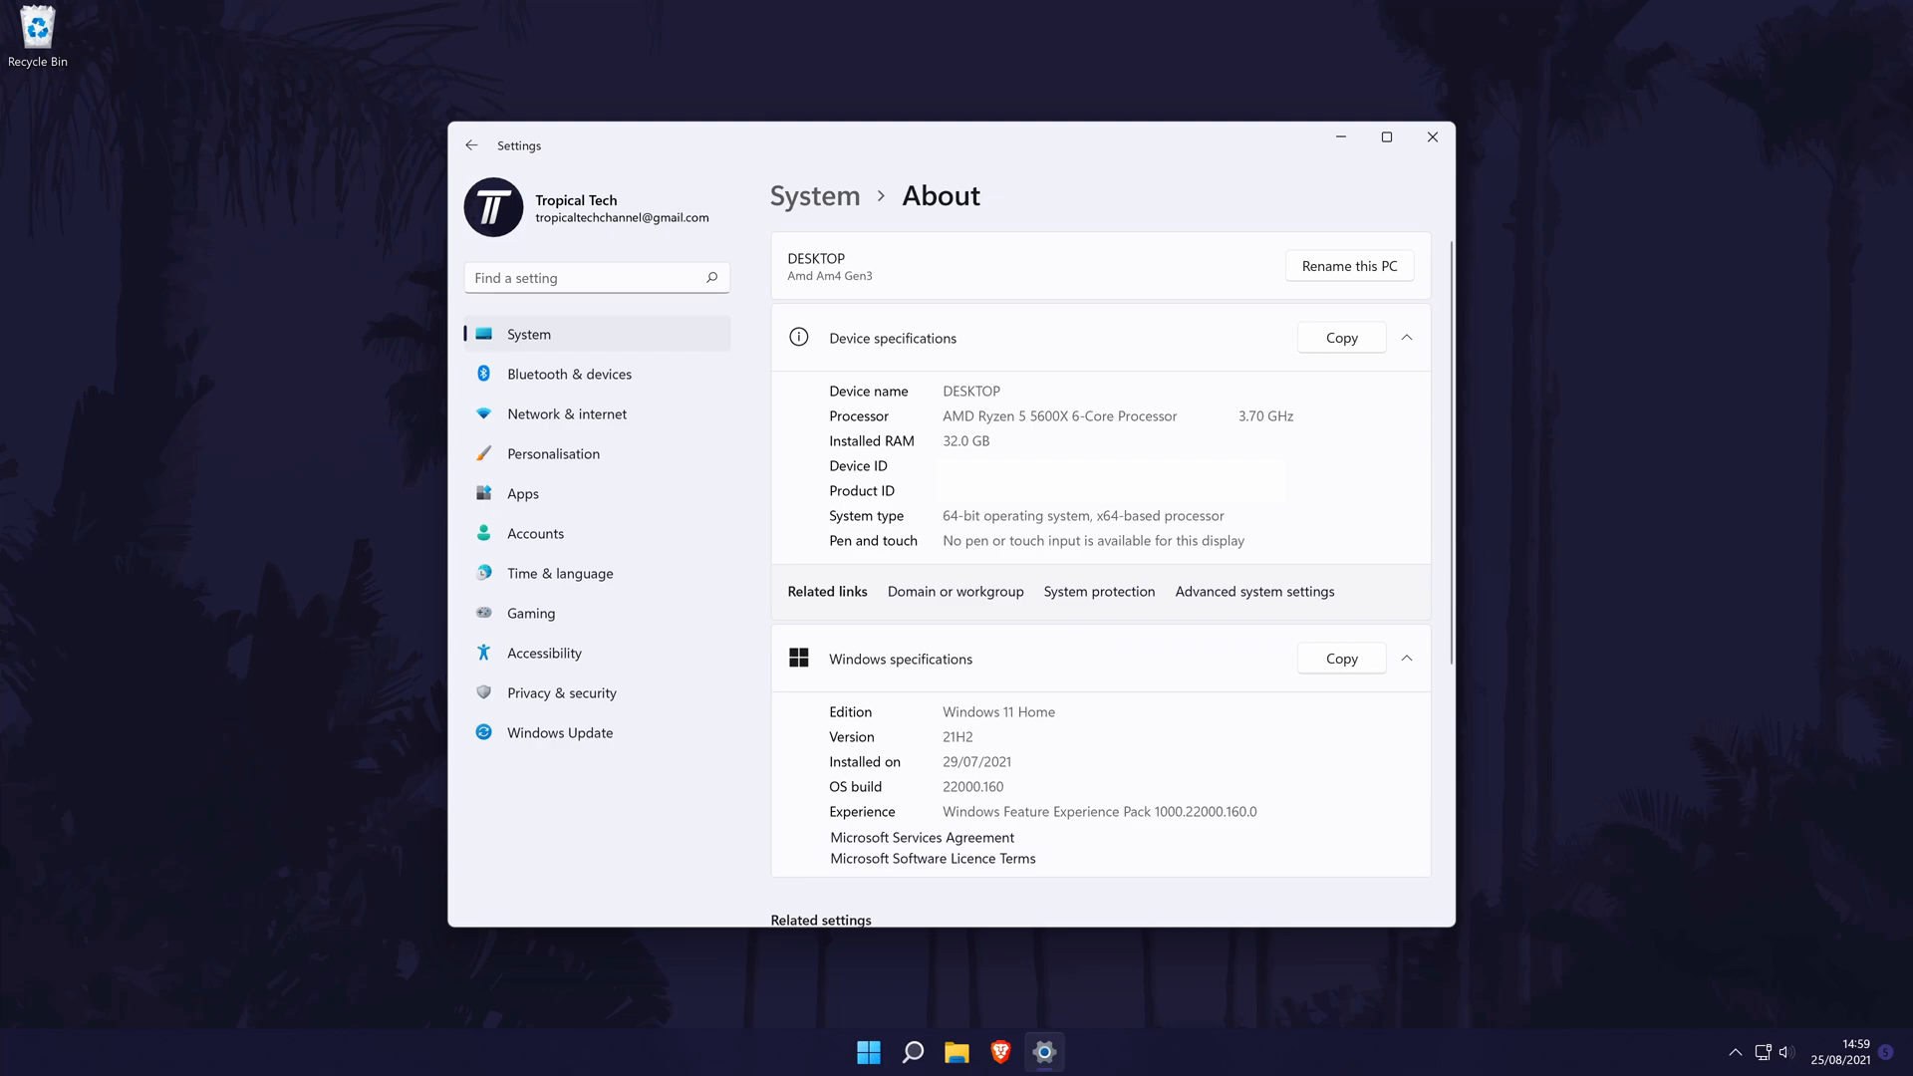
# Highlight the 32.0 GB Installed RAM value on About, then close Settings.
pyautogui.doubleClick(963, 440)
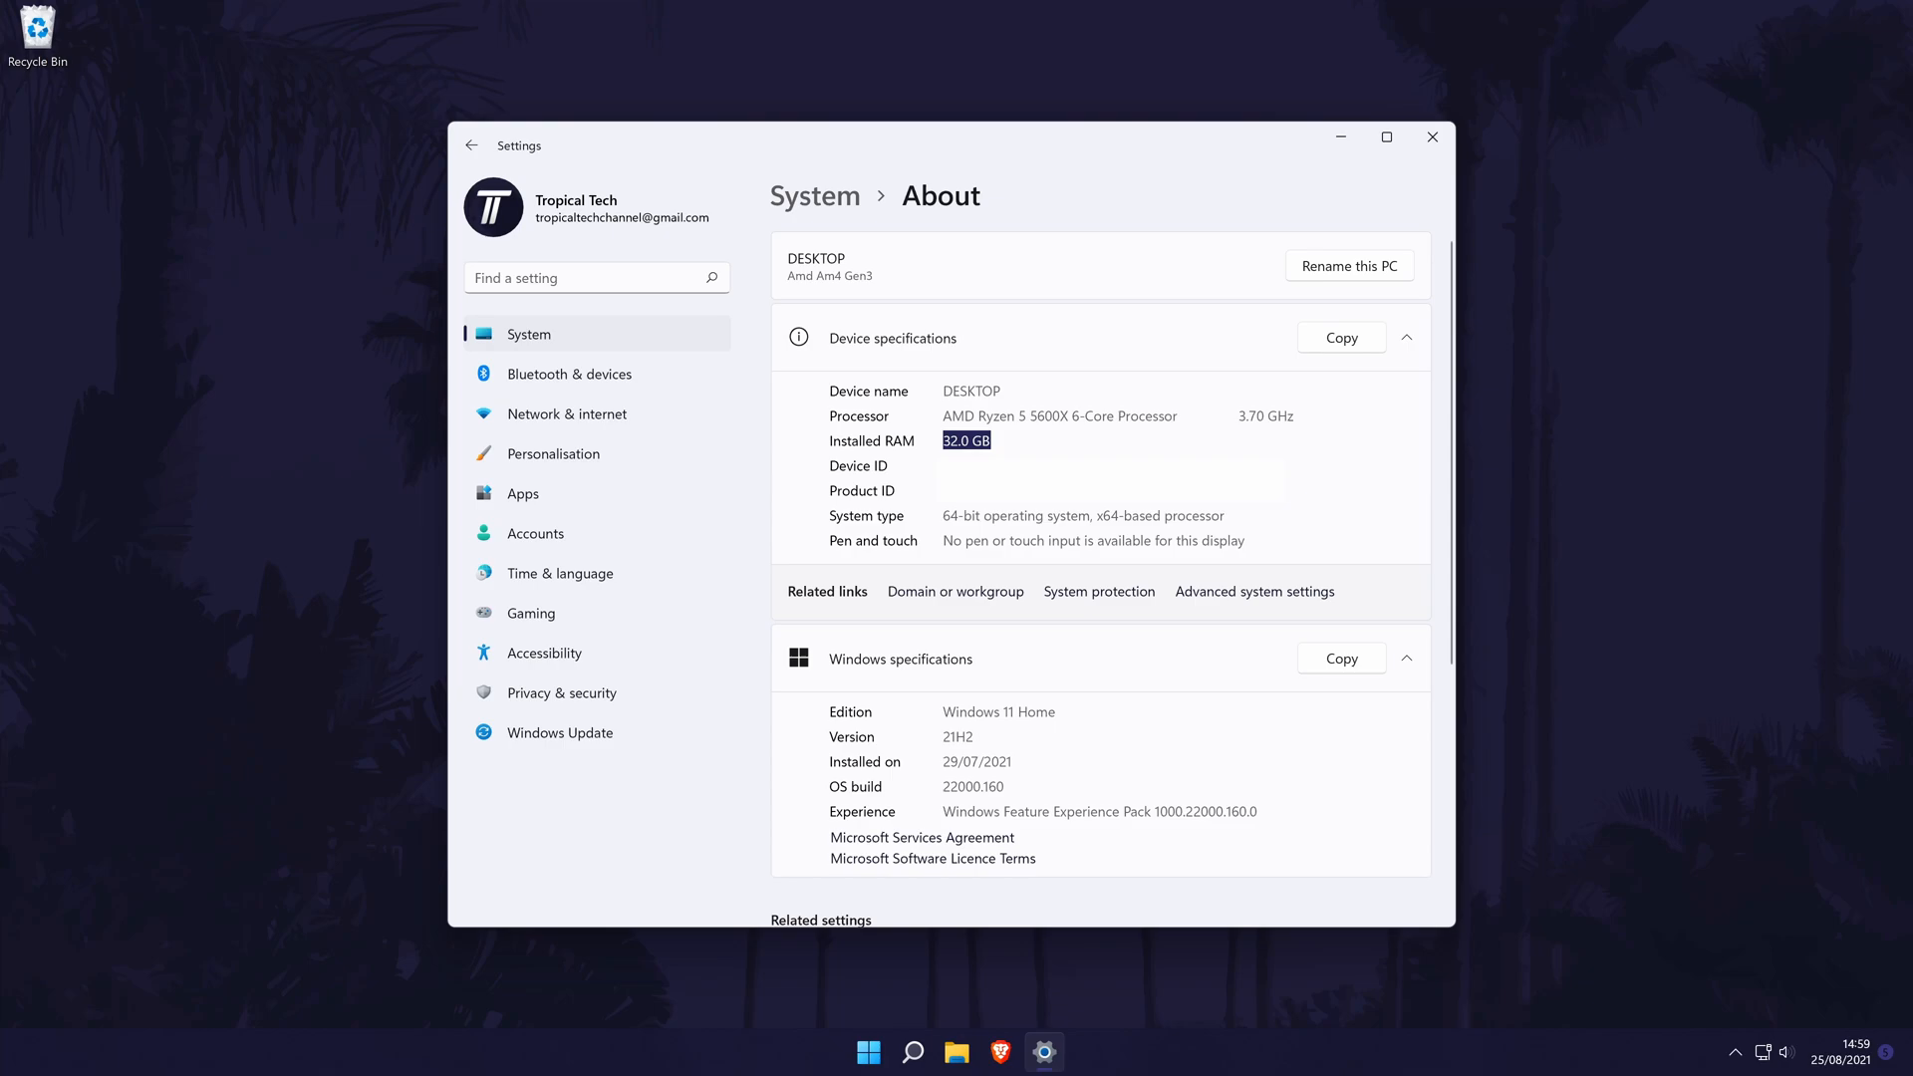
pyautogui.click(1431, 136)
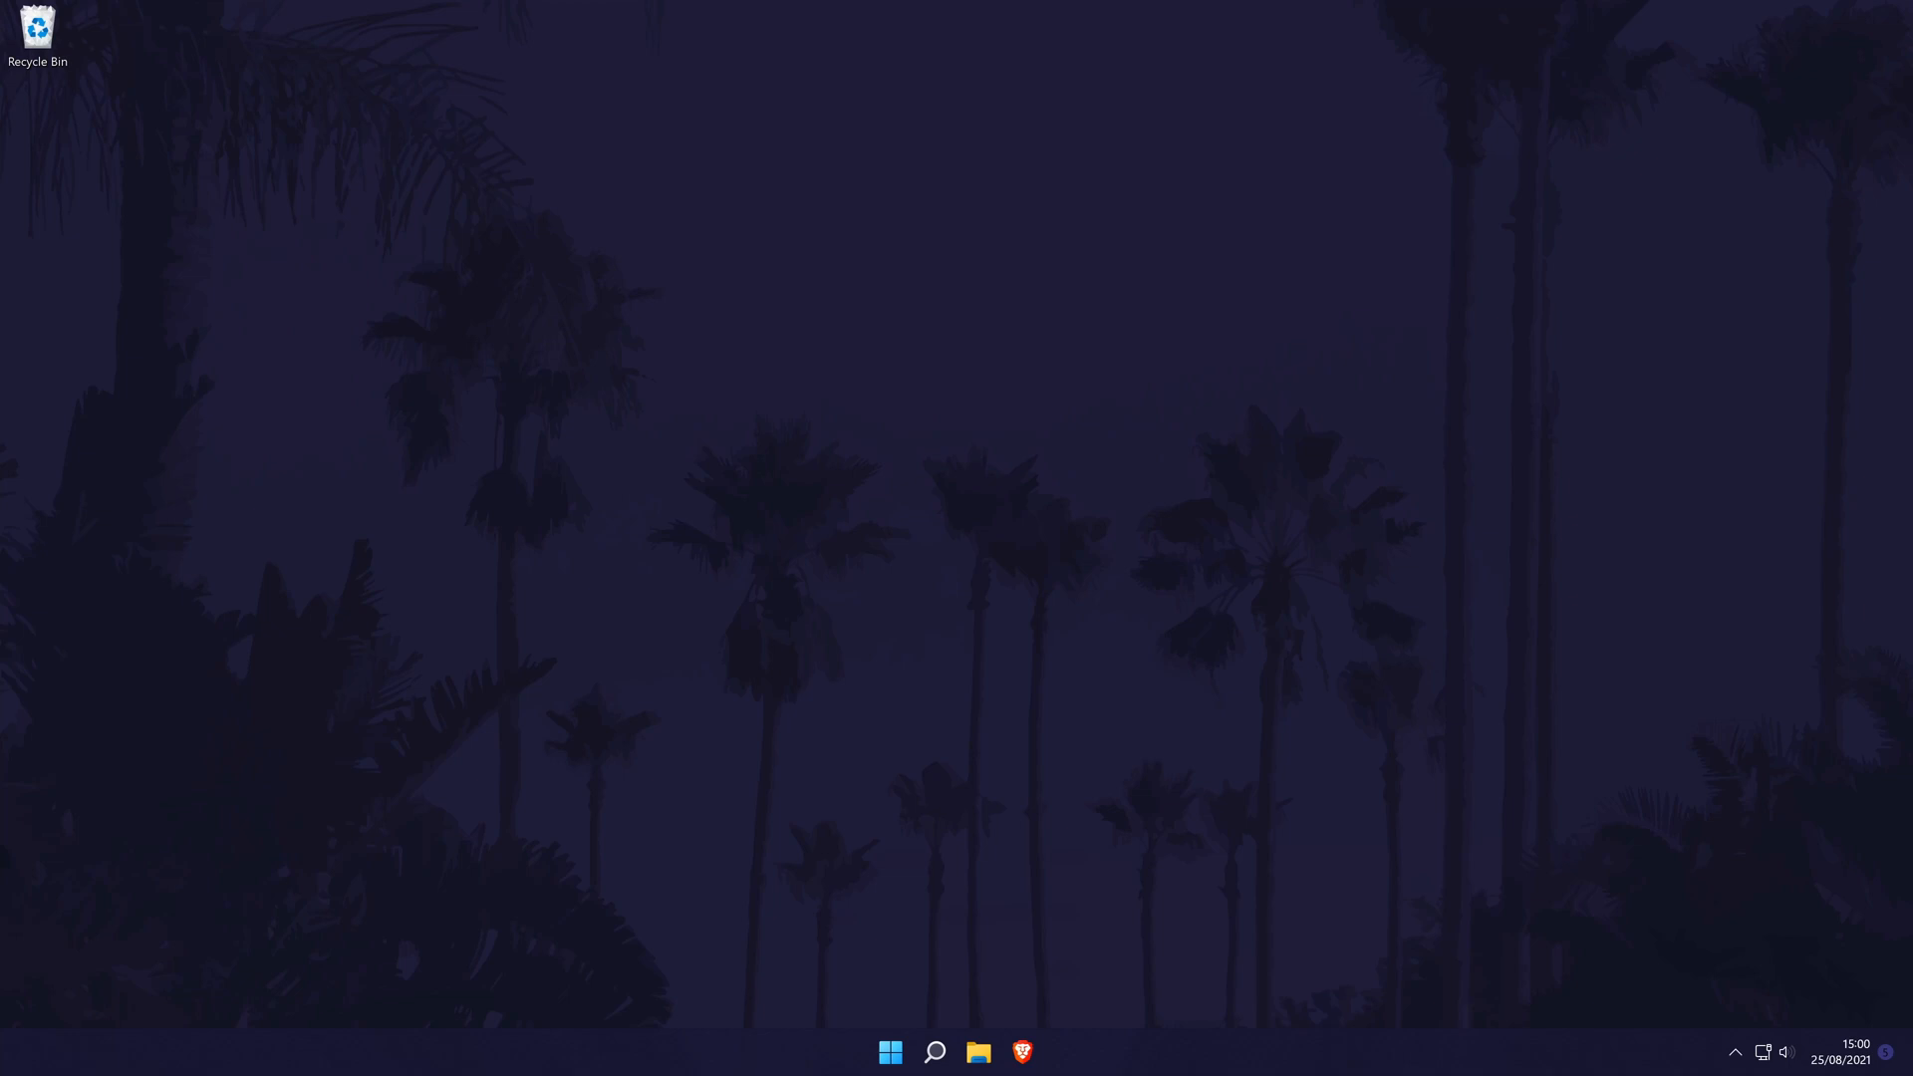
pyautogui.moveTo(889, 1052)
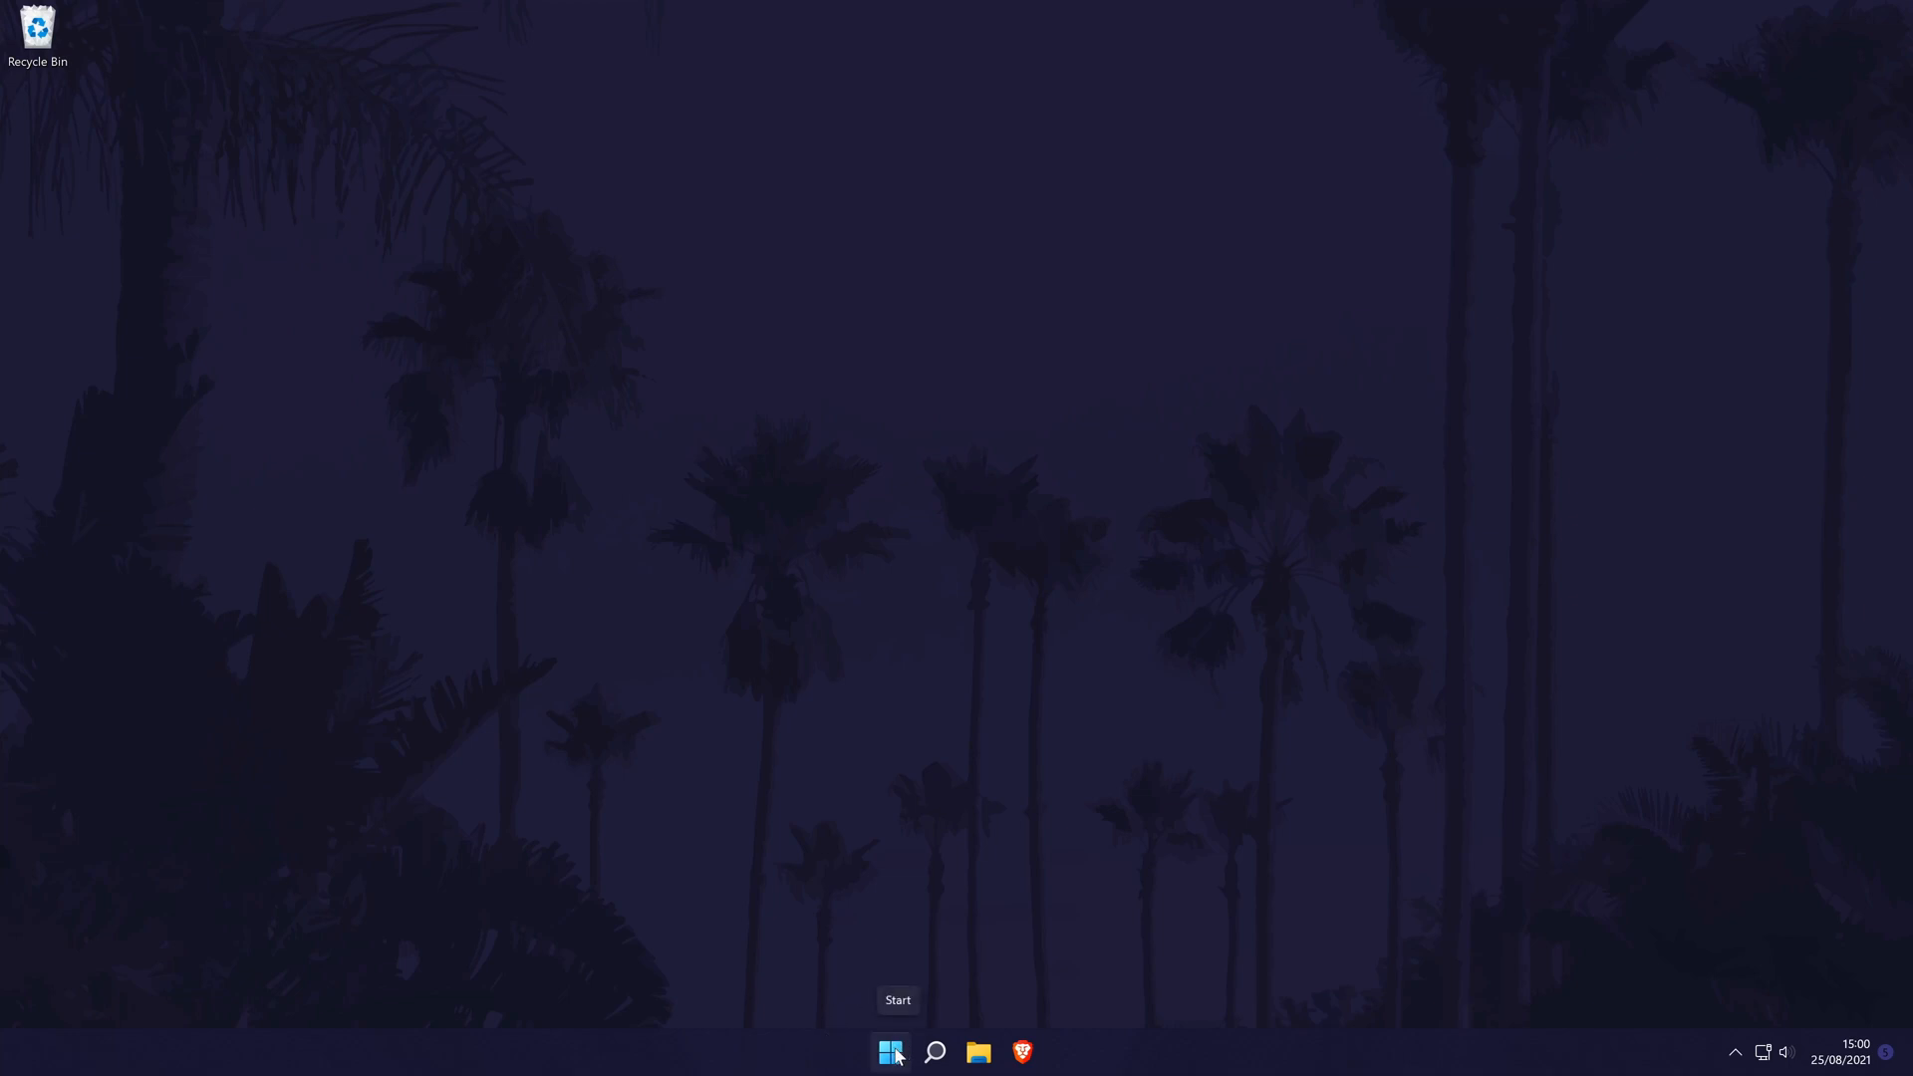
# Launch Task Manager from the Start button's quick link menu.
pyautogui.rightClick(889, 1052)
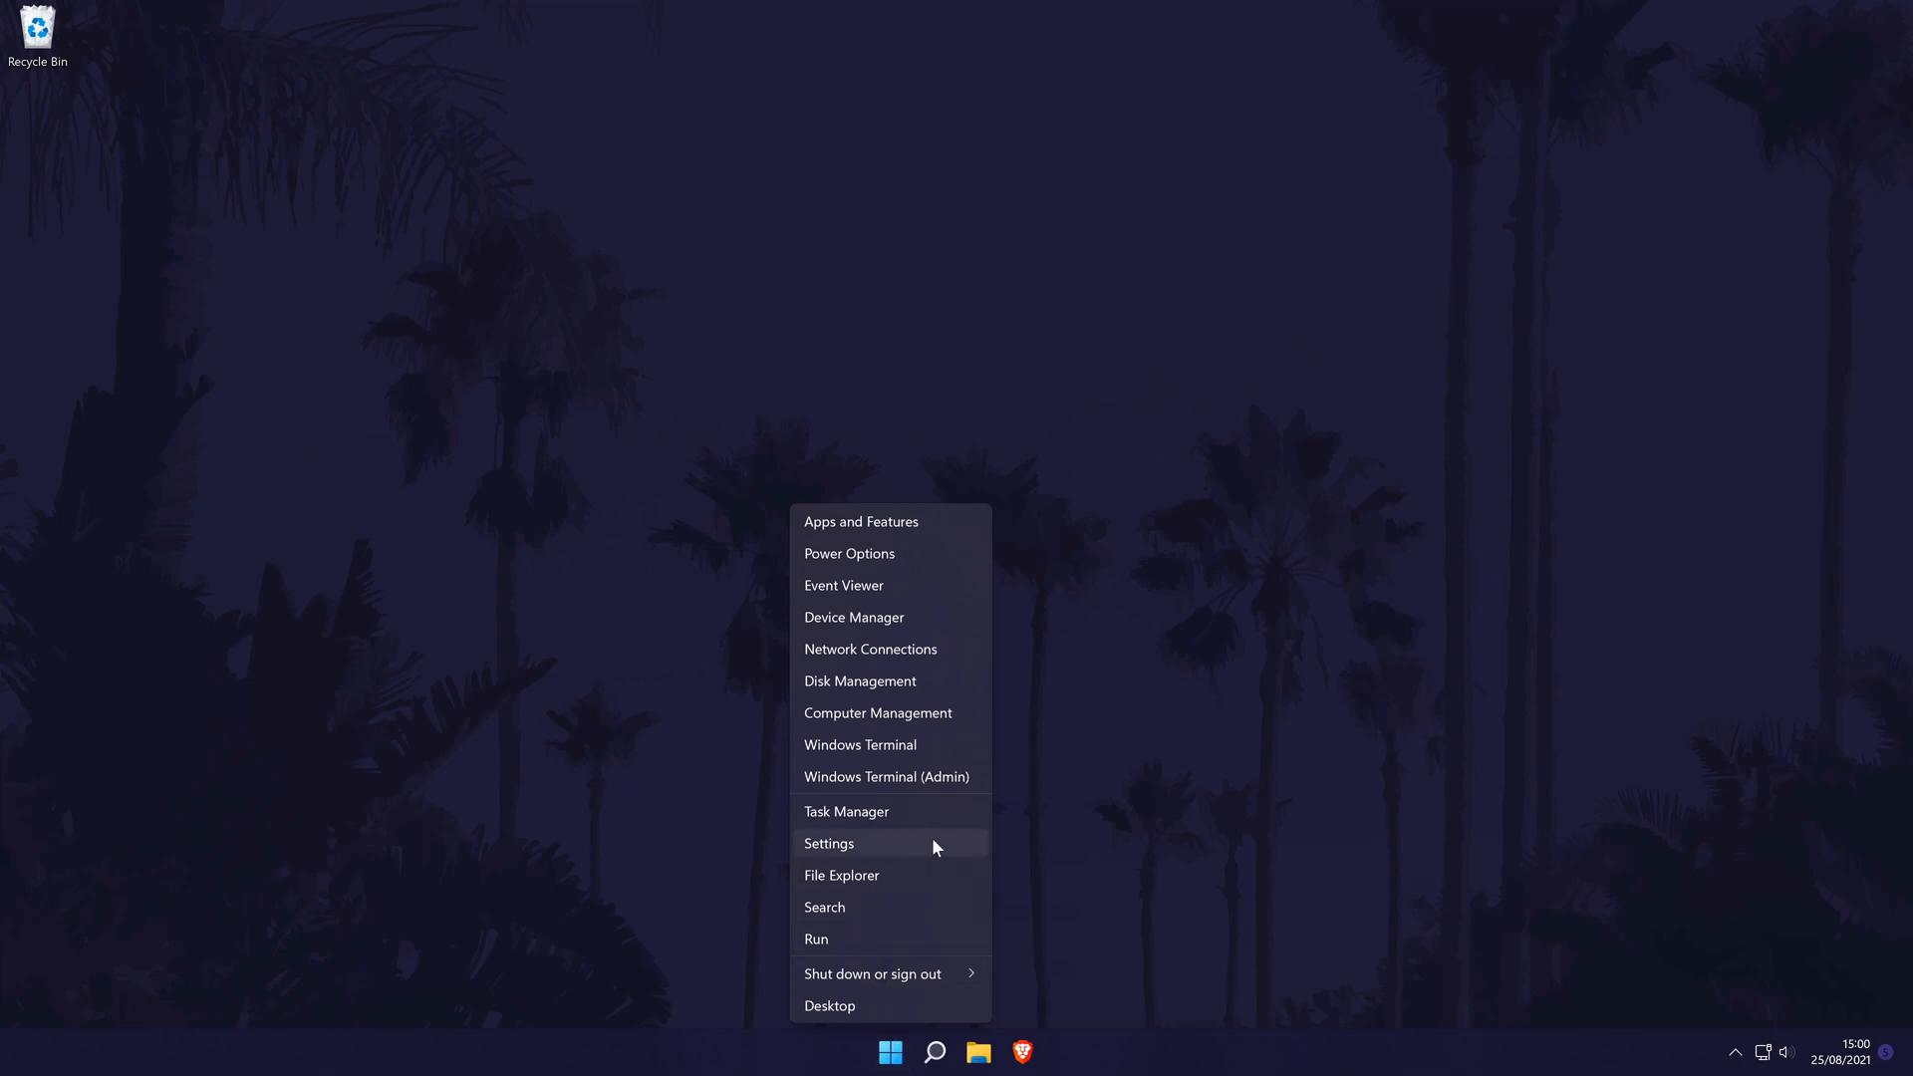
pyautogui.click(846, 811)
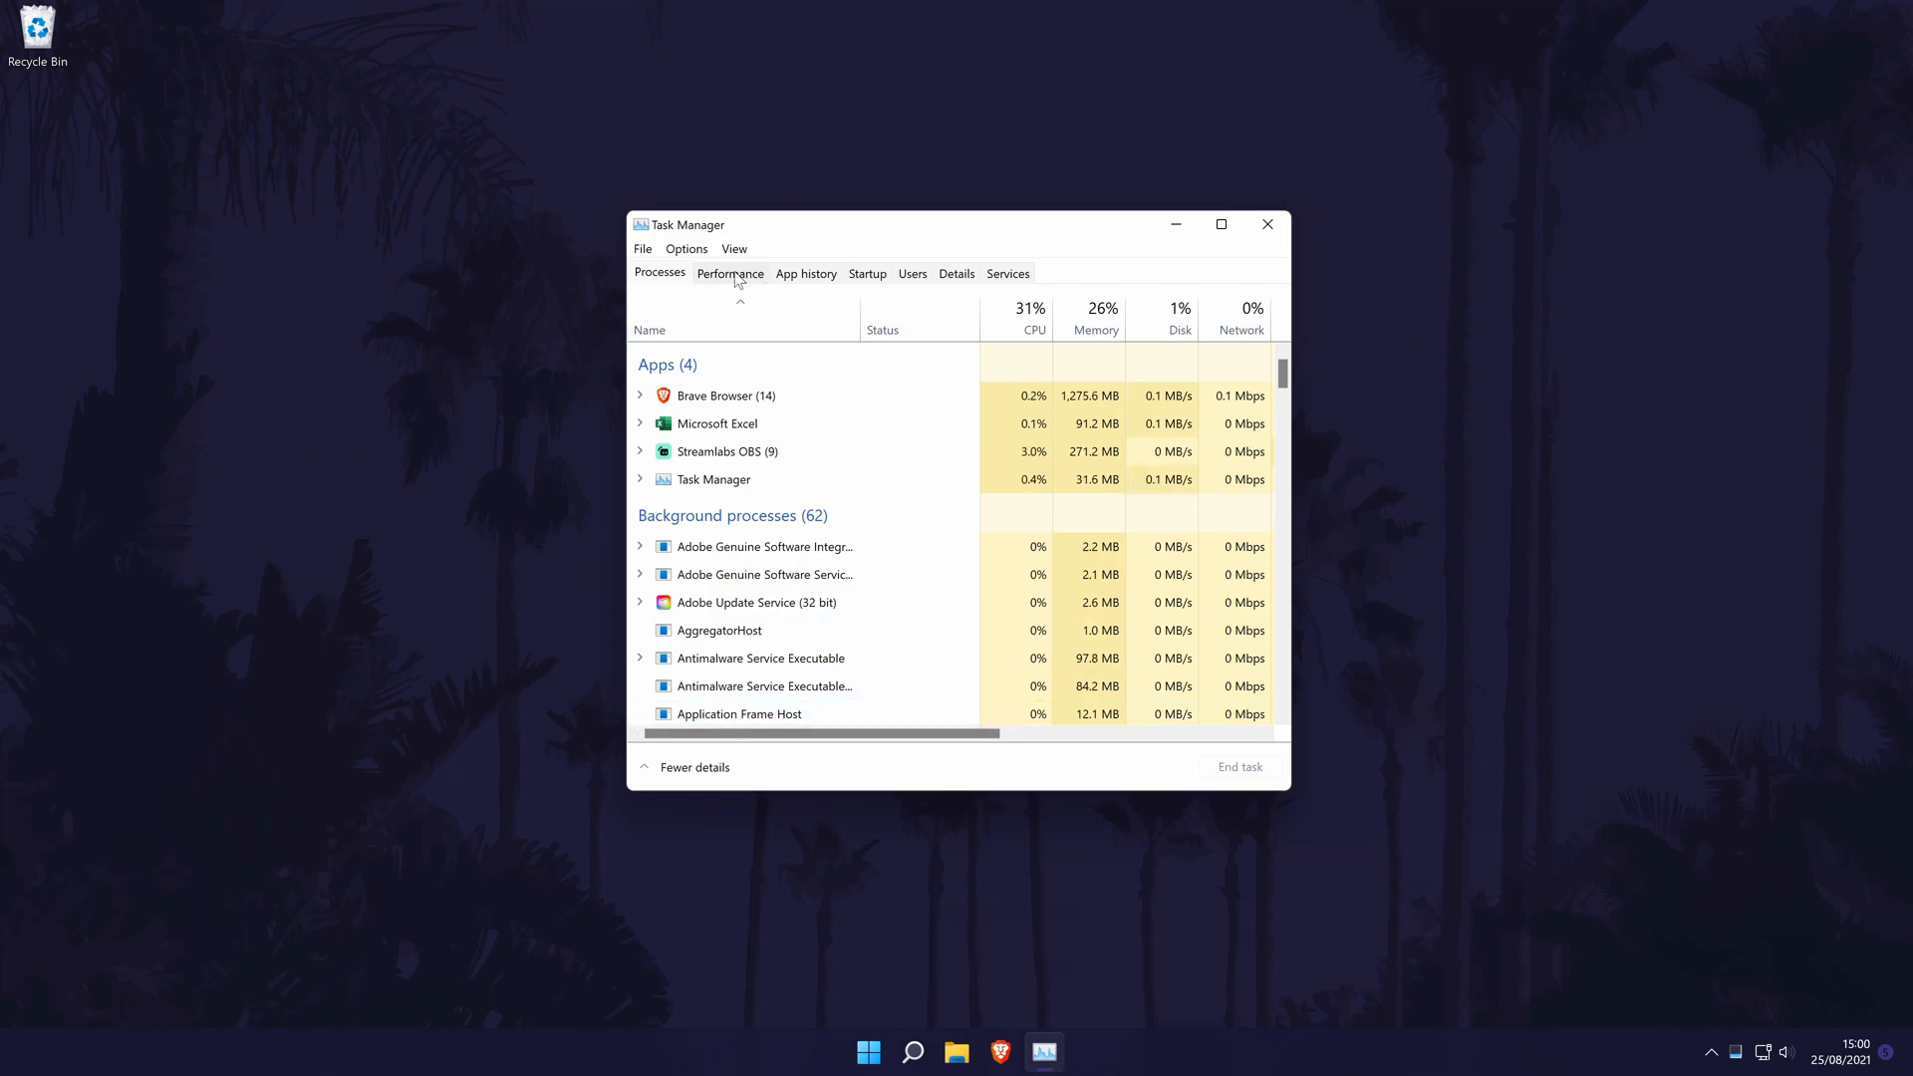
# Switch Task Manager to the Performance tab to view hardware usage graphs.
pyautogui.click(730, 272)
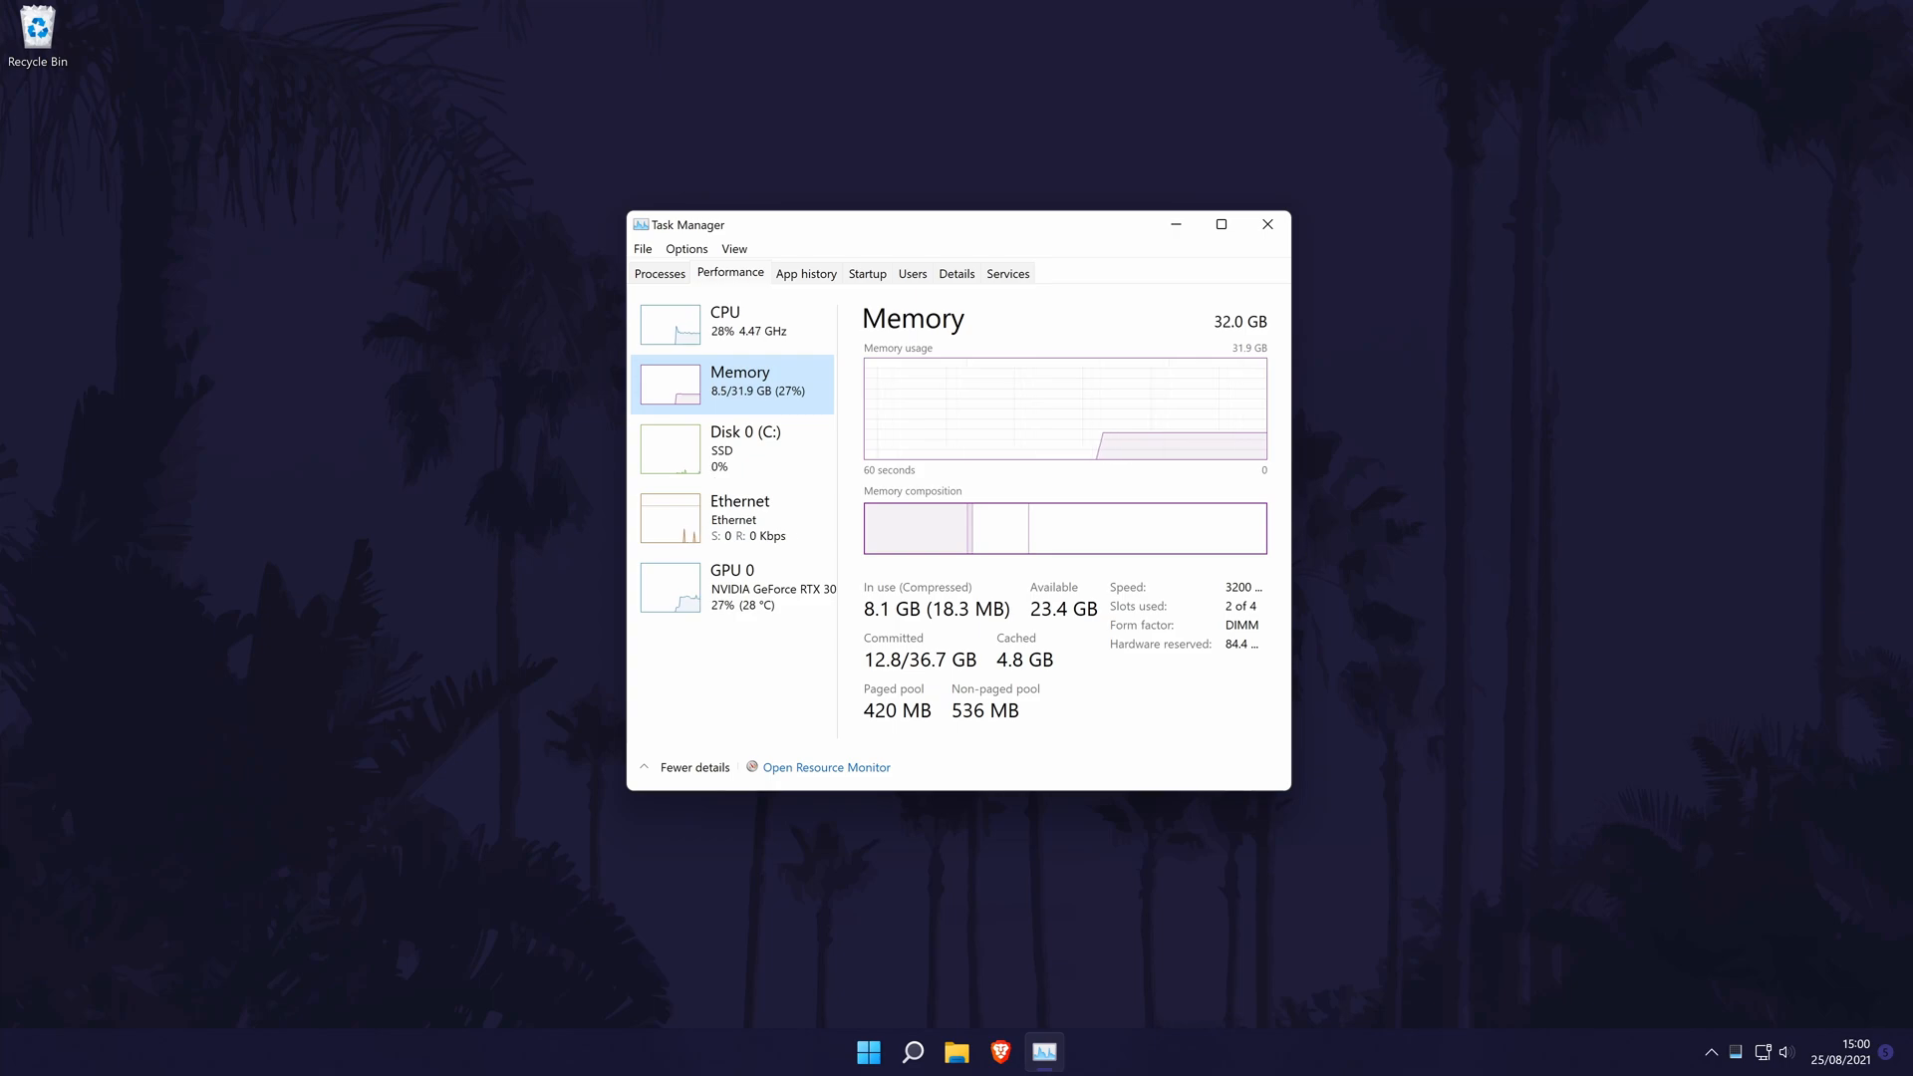
# Close Task Manager after reviewing the 32.0 GB memory total.
pyautogui.click(1266, 224)
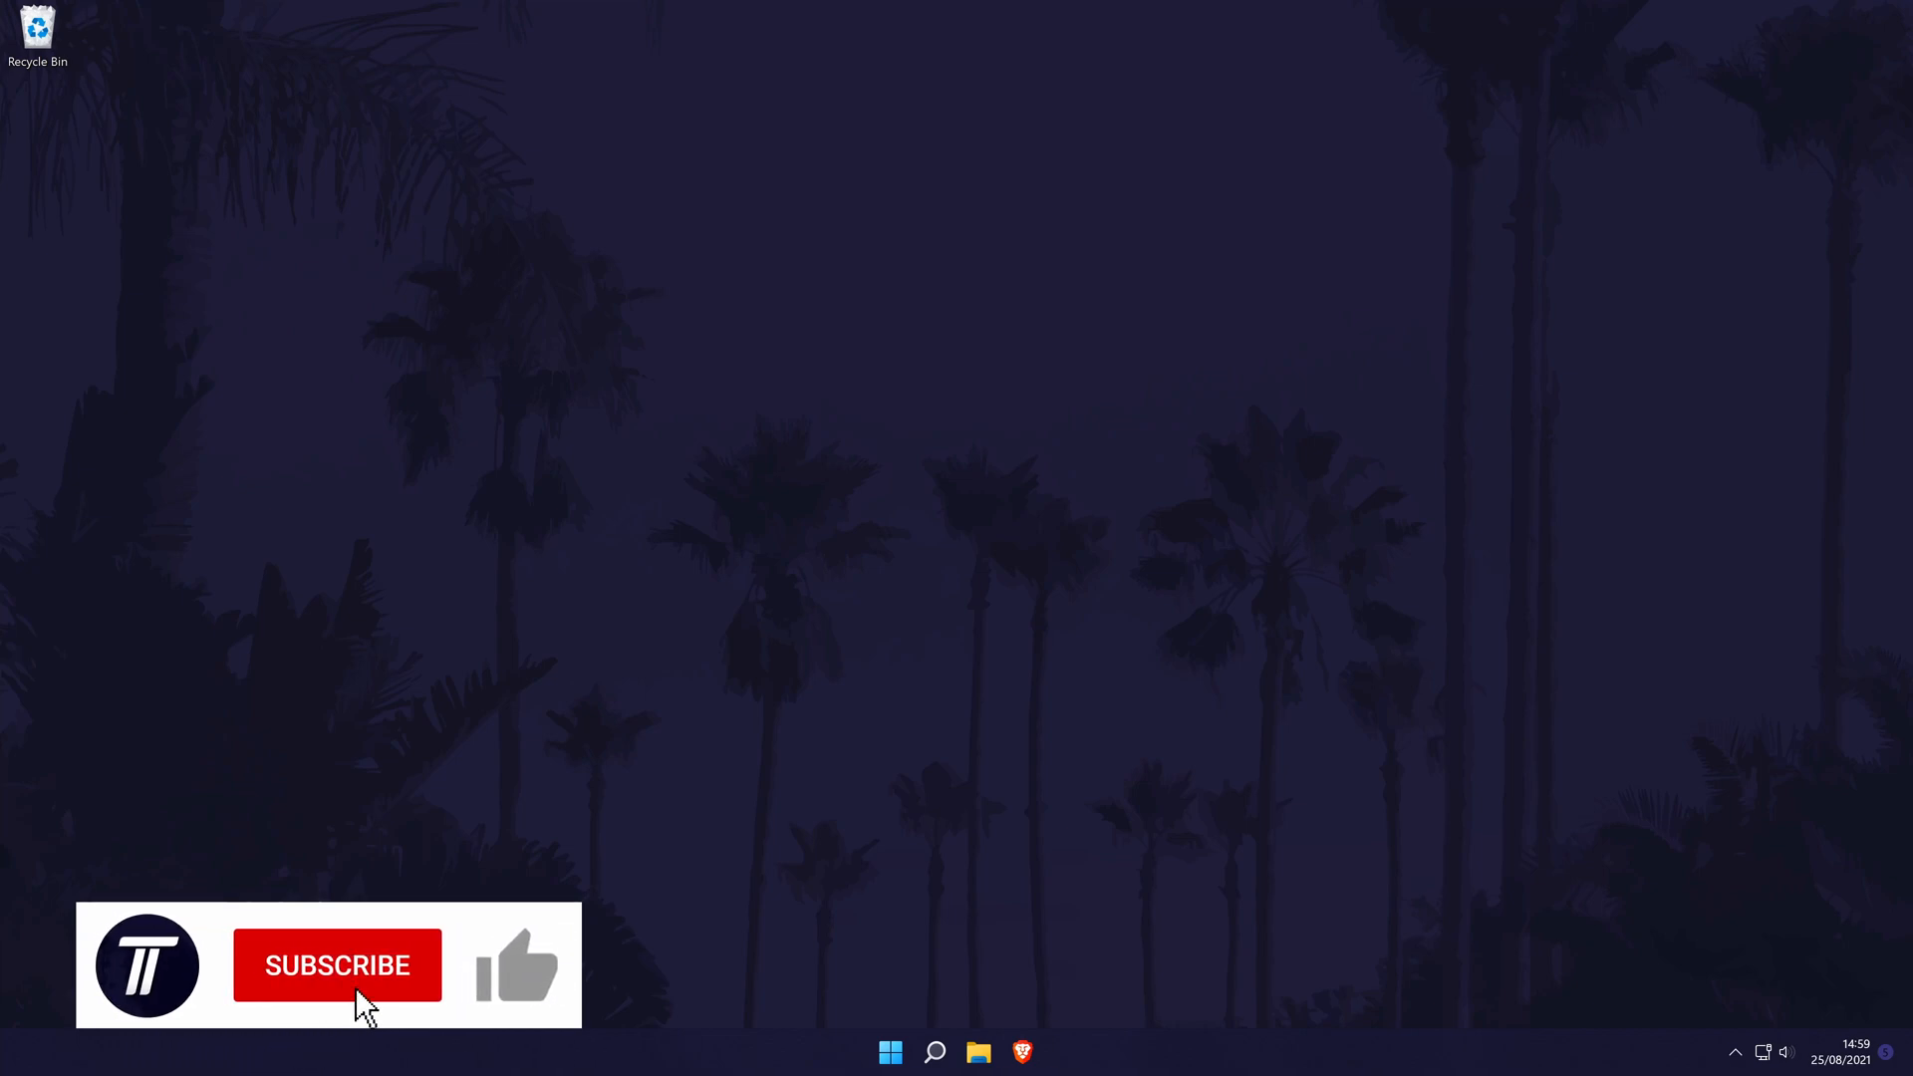
pyautogui.click(337, 963)
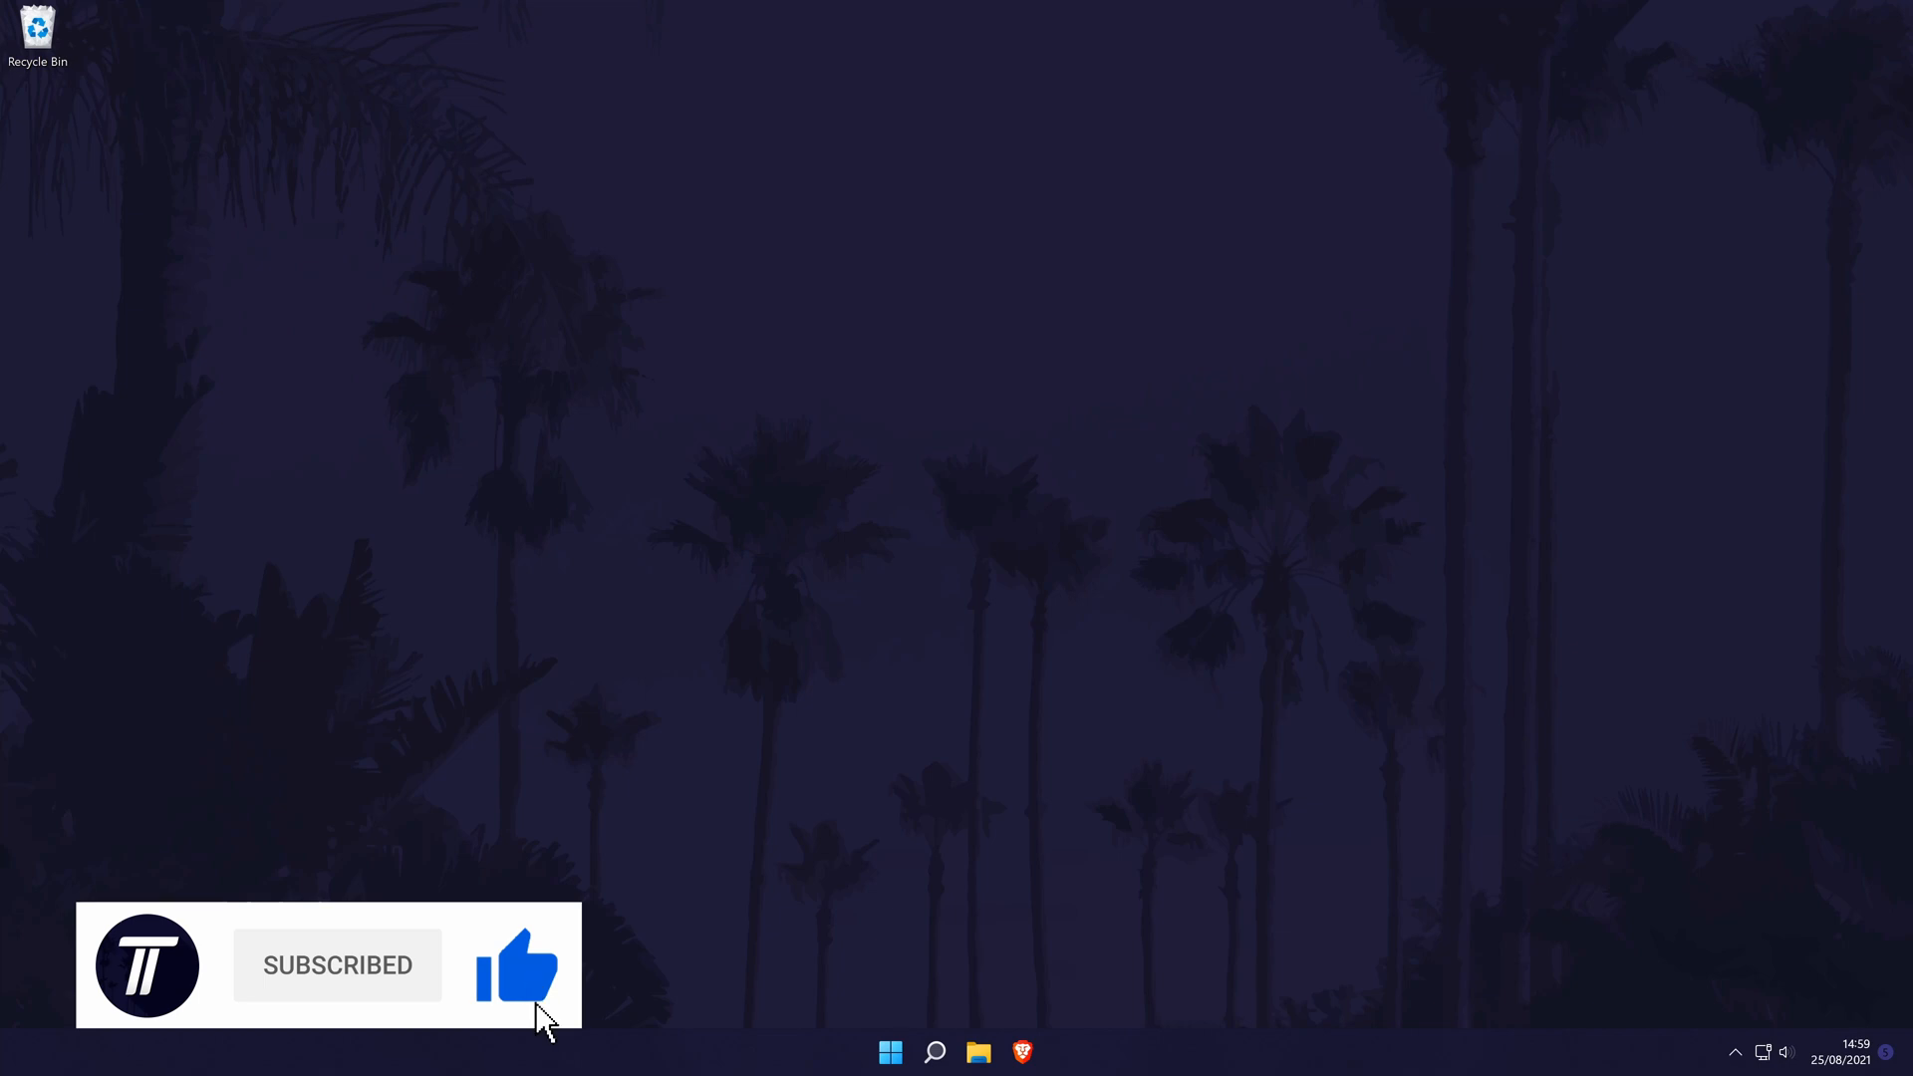